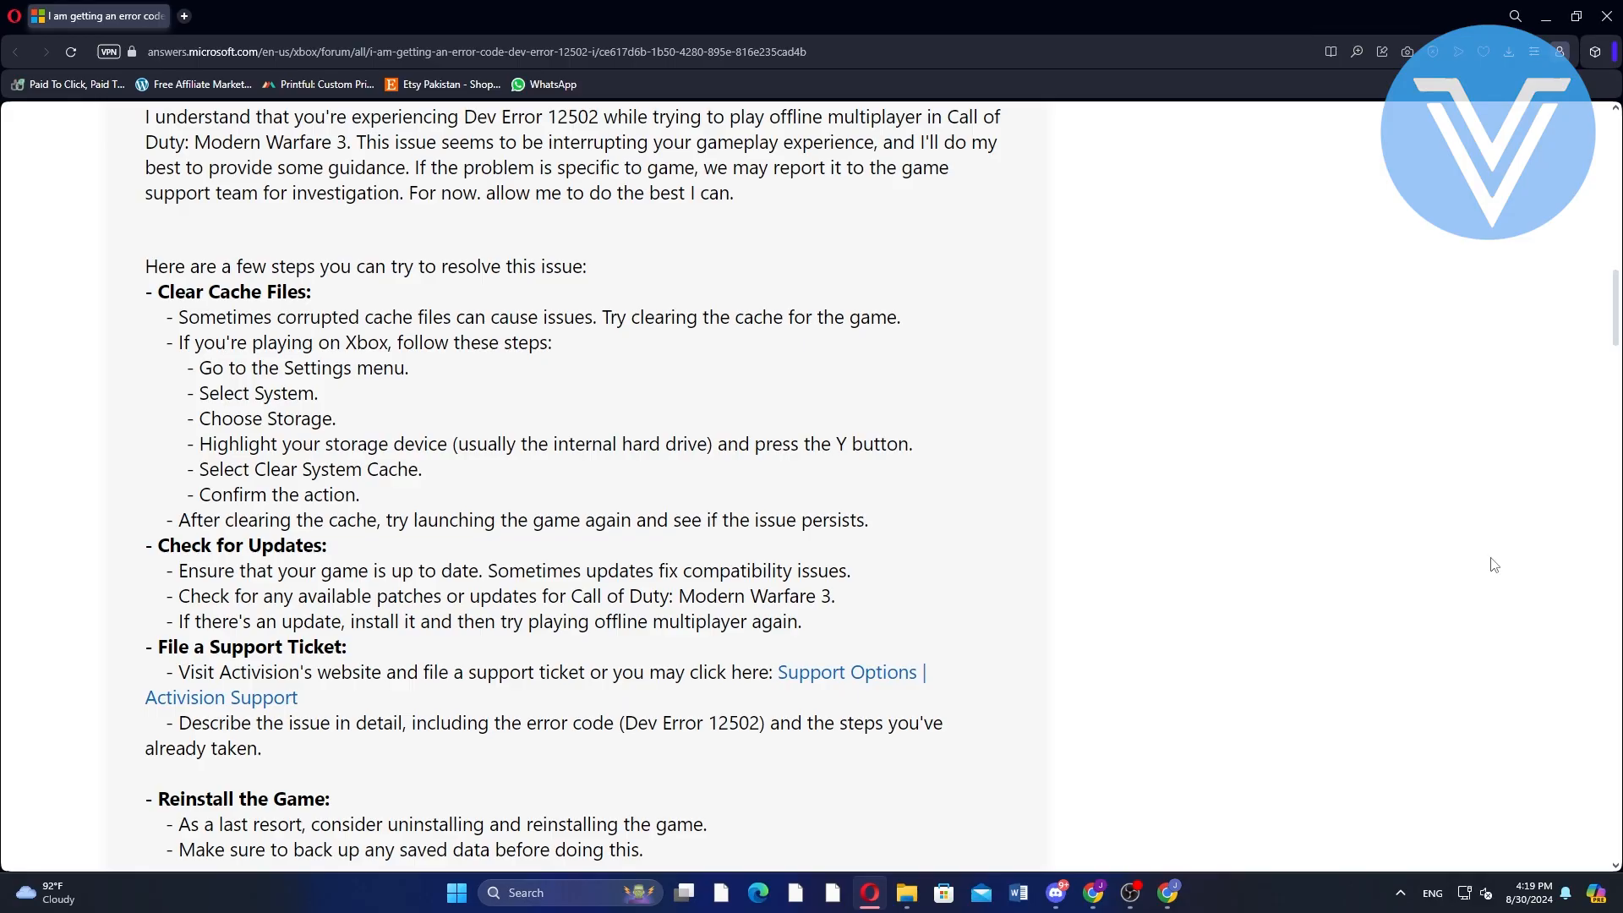
mouse_move(1544, 15)
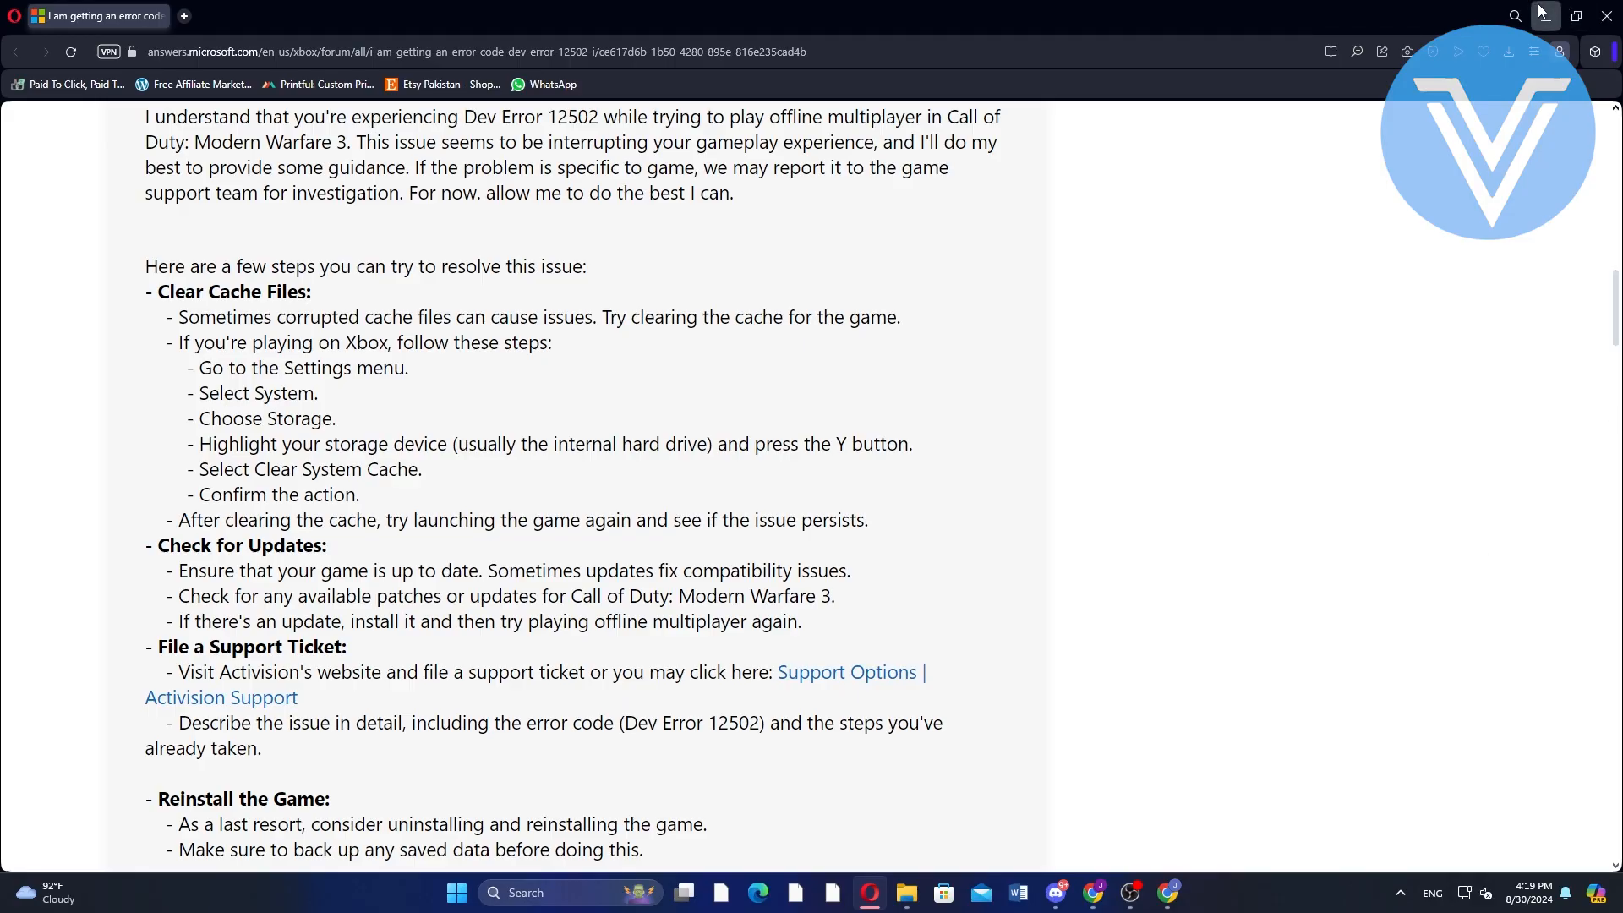